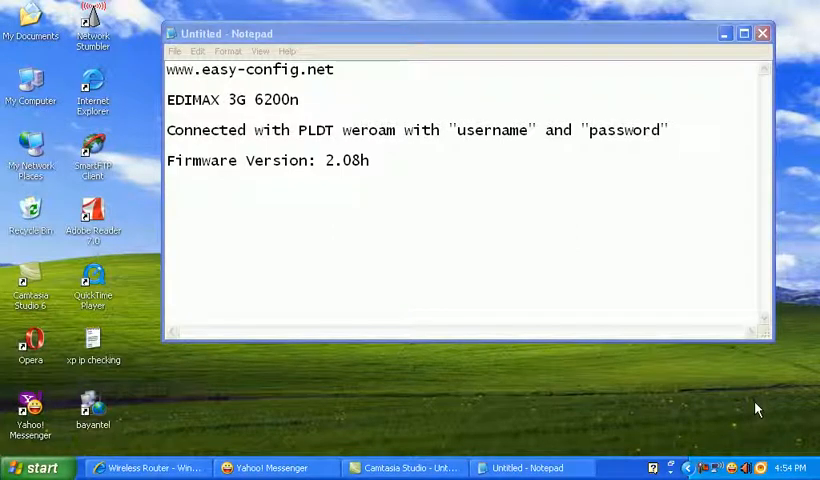
mouse_move(492, 244)
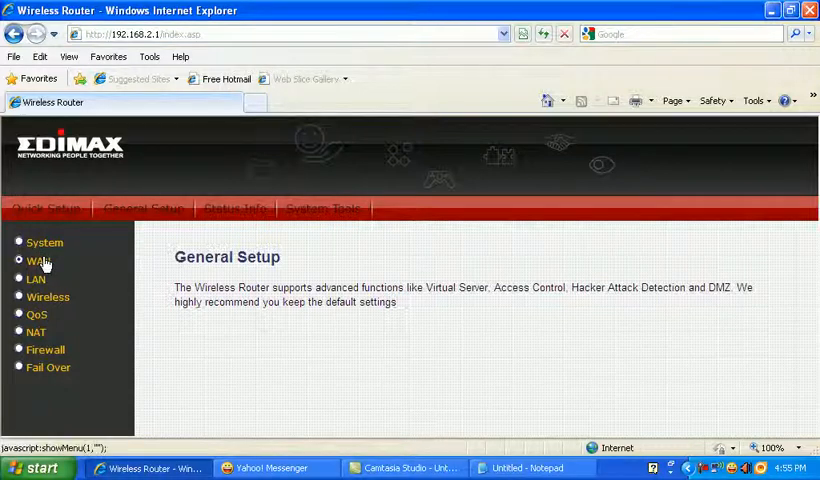
- Show the WAN 3G/3.5G settings and check APN weroam and user name pldt@weroam
click(36, 260)
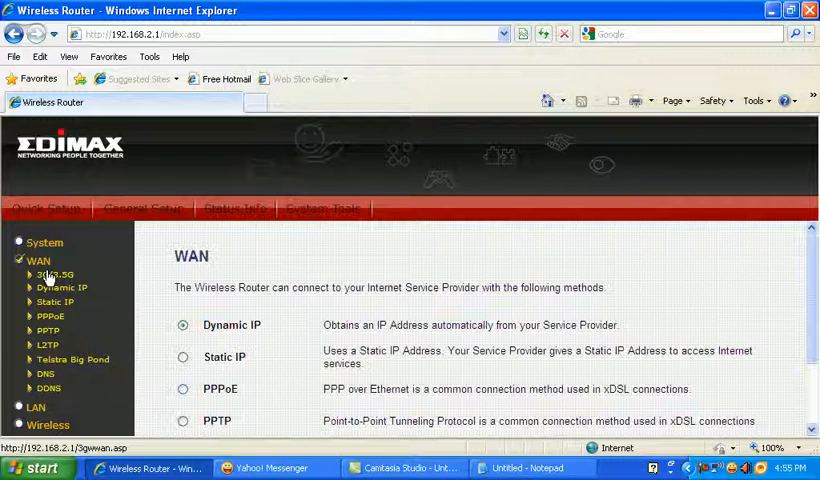
click(52, 274)
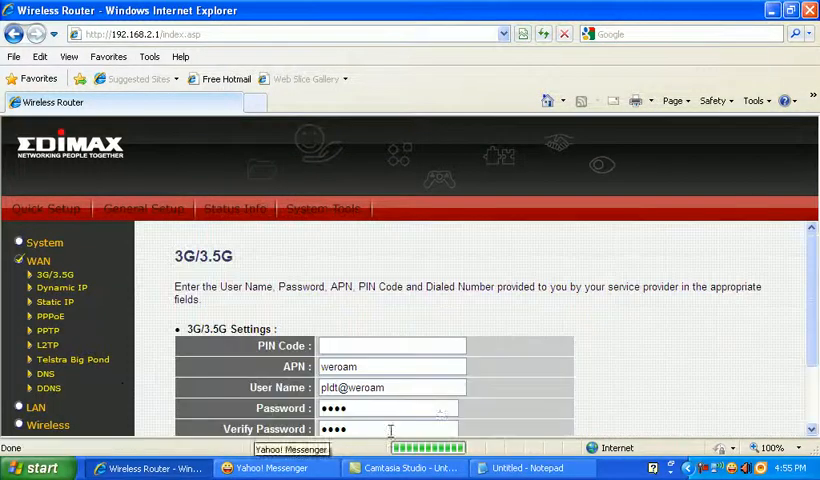
scroll(down, 3)
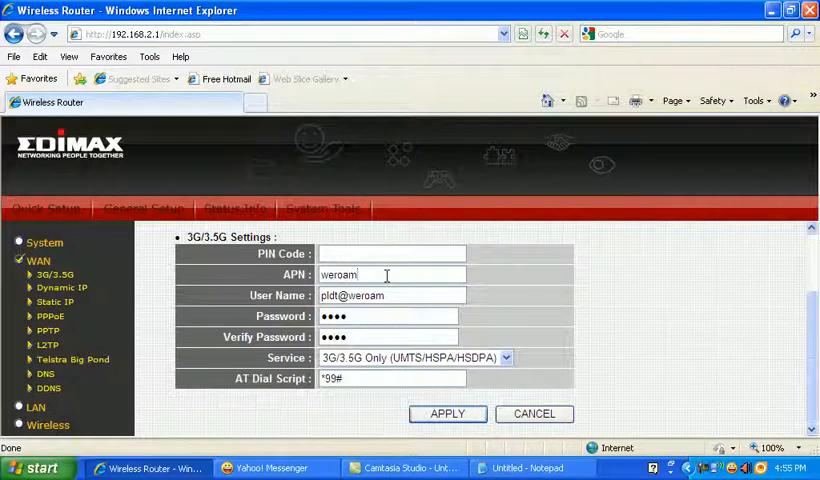
click(390, 296)
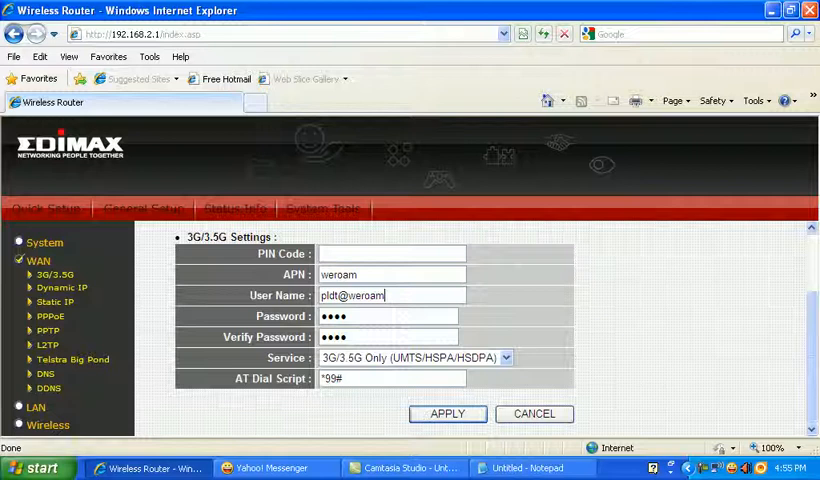
click(388, 316)
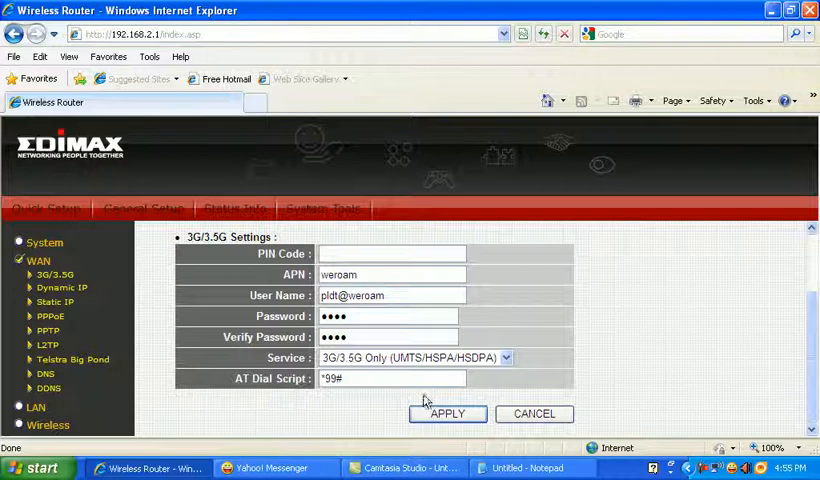
mouse_move(562, 344)
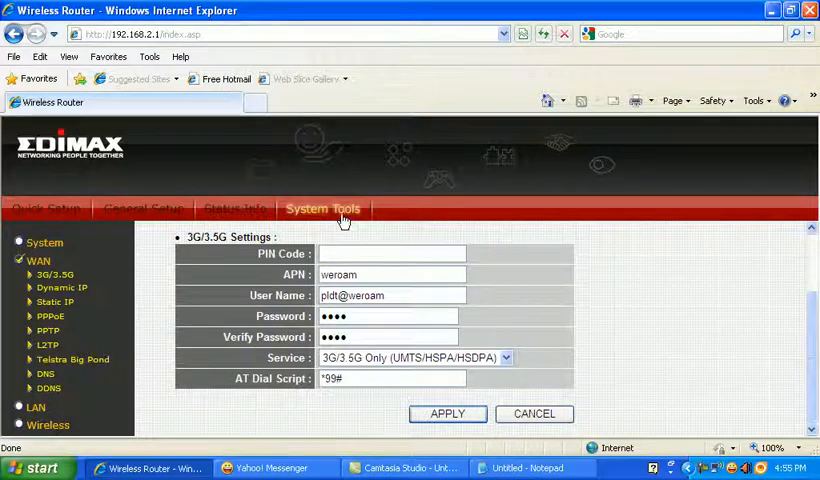
mouse_move(234, 208)
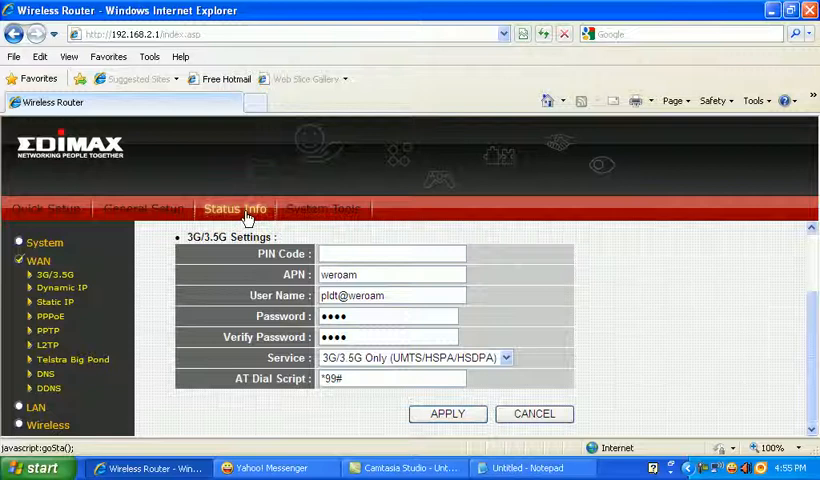
- View the Status page listing Wireless 3G Router model, uptime, hardware and firmware versions
click(234, 208)
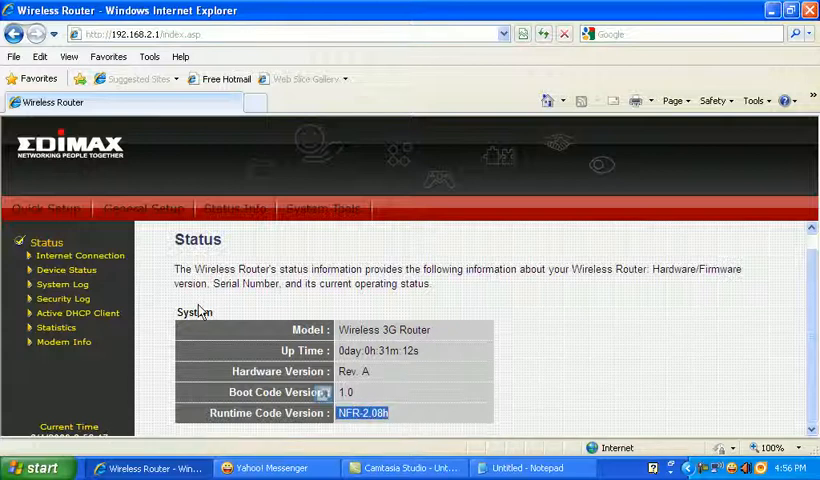
mouse_move(148, 260)
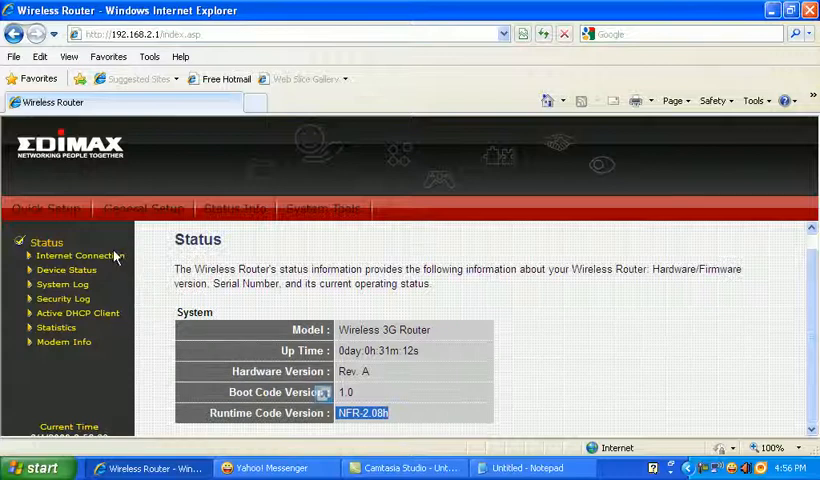
- View Internet Connection status: WAN disconnected, 3G/3.5G WWAN connected with an IP address
click(82, 256)
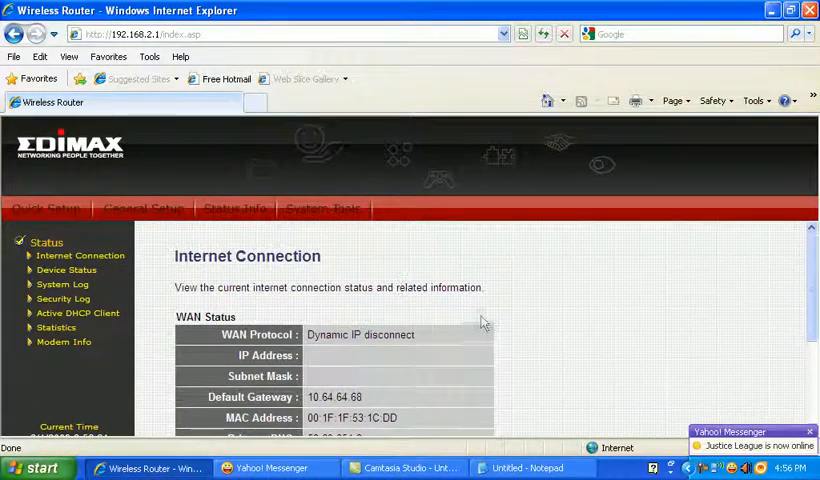
scroll(down, 3)
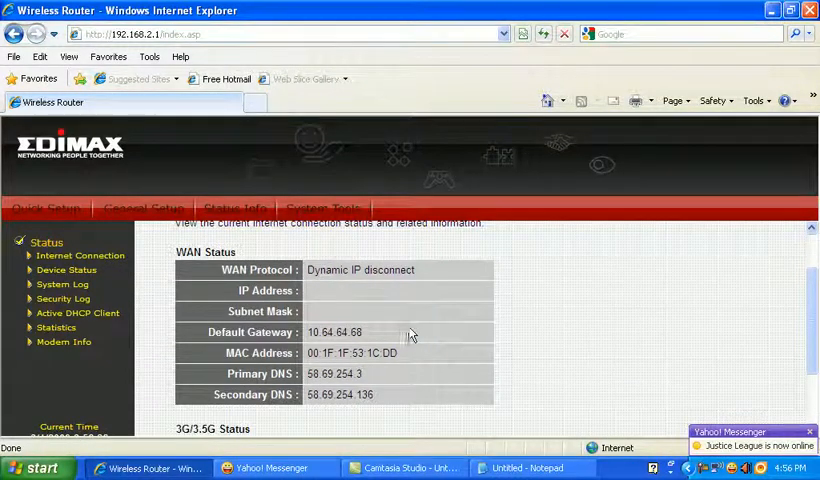
mouse_move(668, 322)
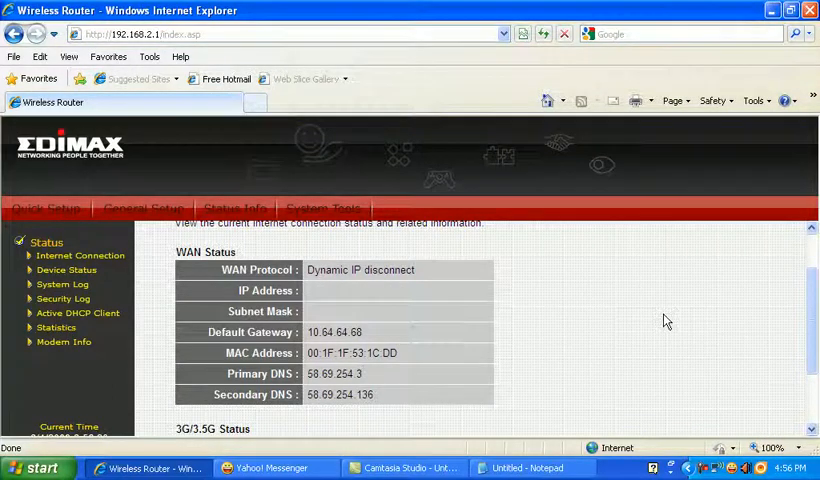
scroll(down, 3)
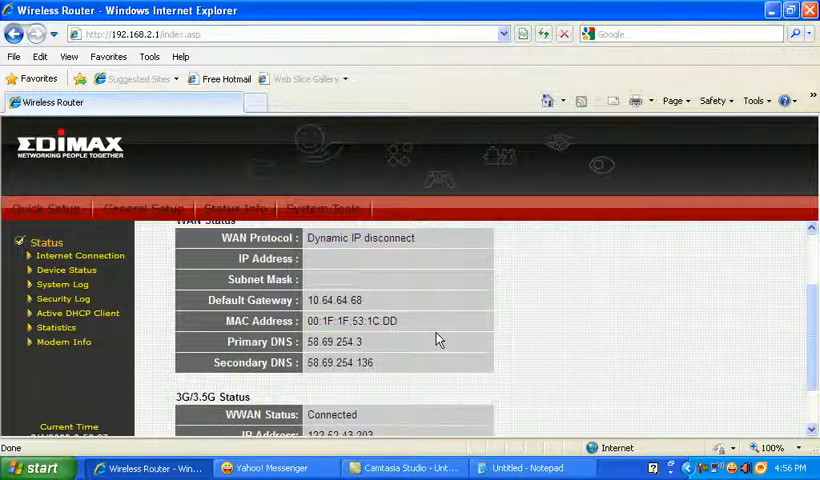
mouse_move(478, 326)
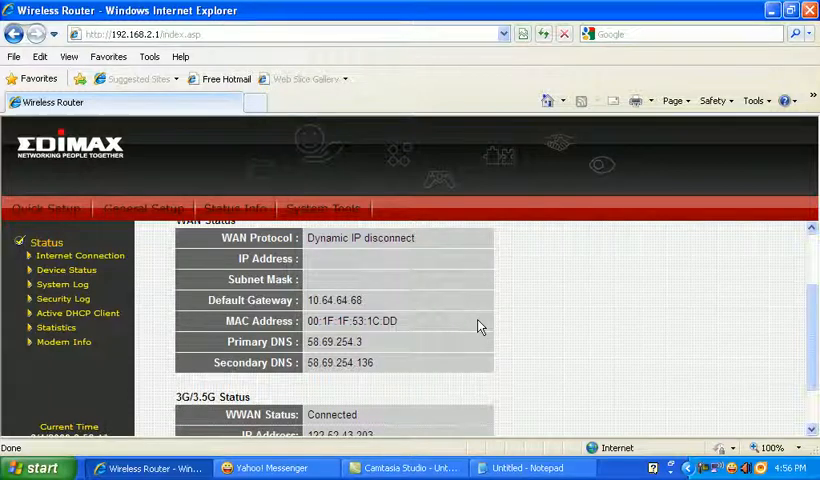
scroll(down, 3)
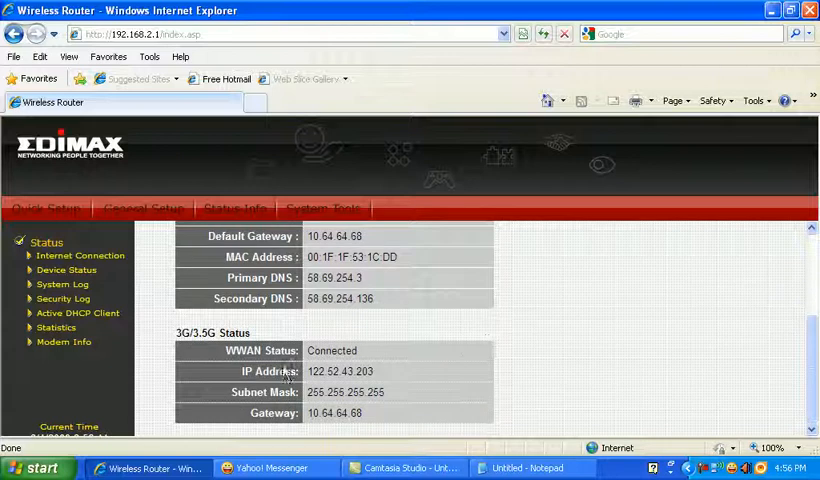
mouse_move(304, 356)
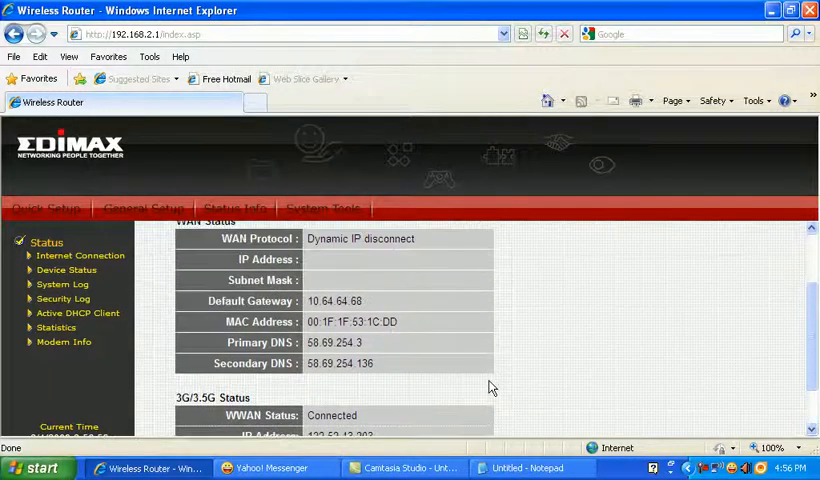
scroll(down, 3)
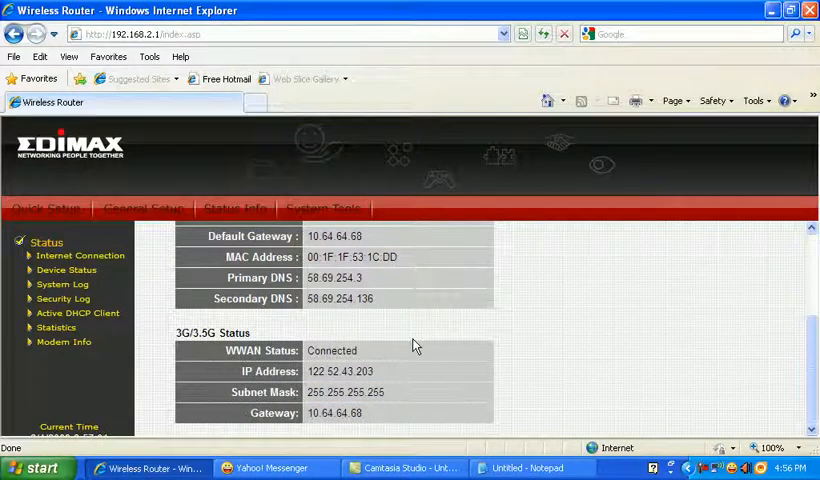
mouse_move(476, 316)
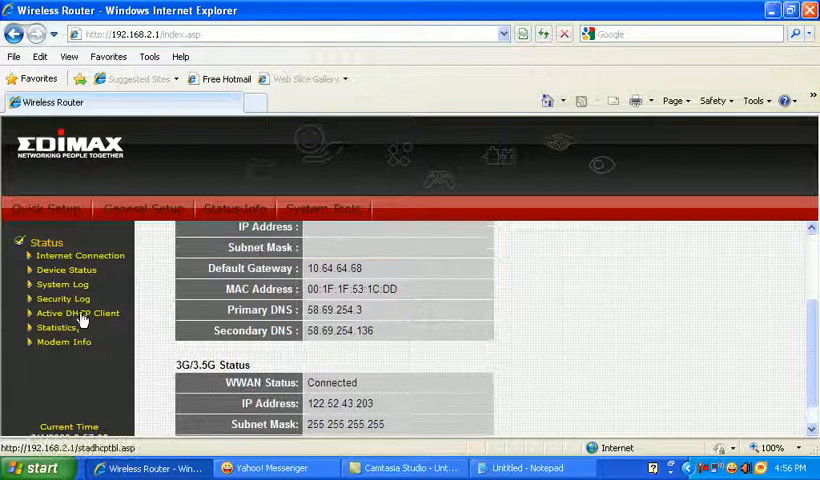
- View Modem Info listing ZTE Incorporated MF622+ modem at 29% signal
click(64, 342)
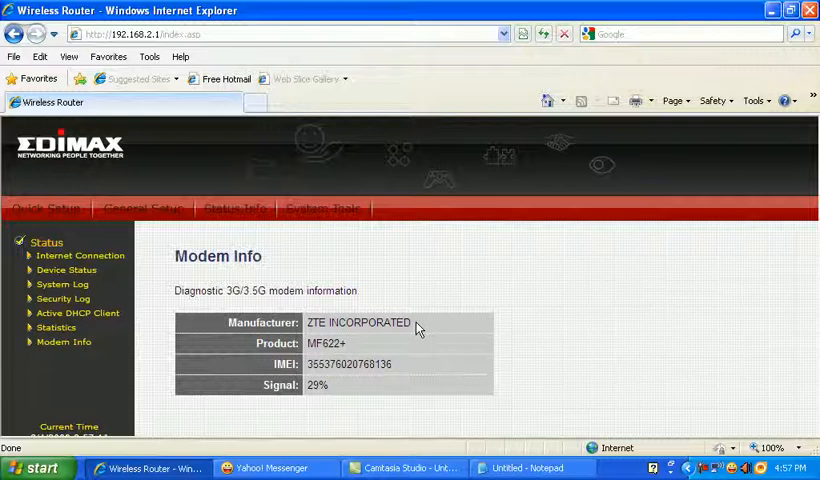
mouse_move(422, 374)
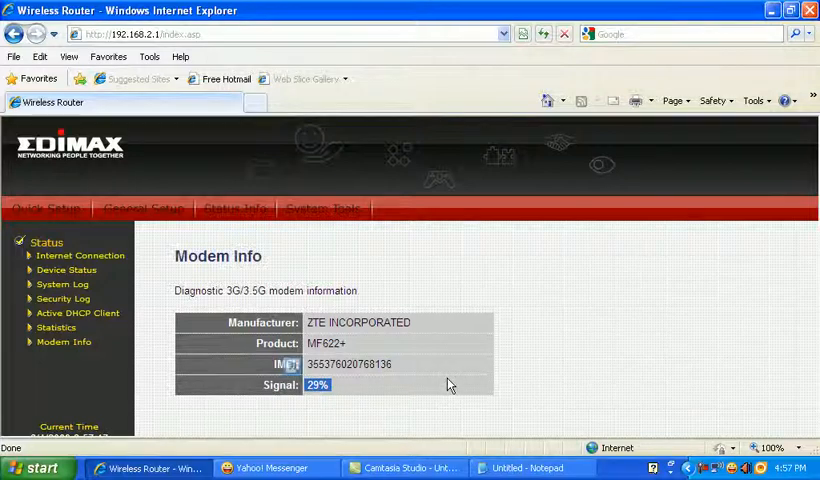
mouse_move(454, 380)
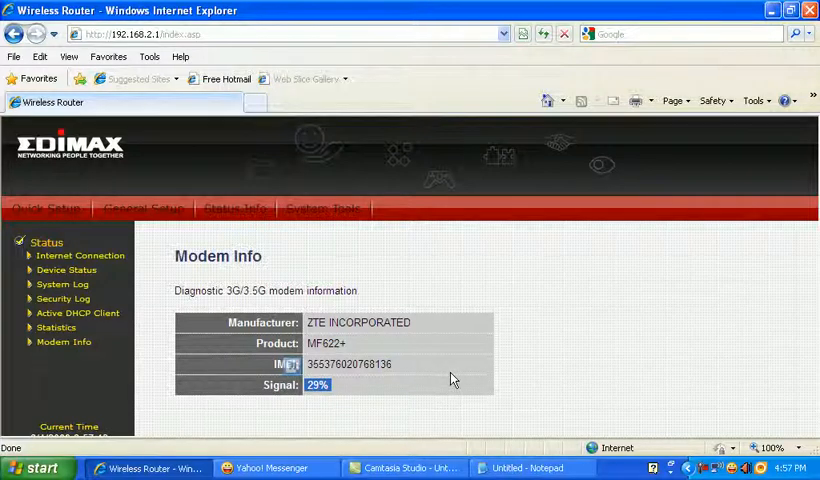